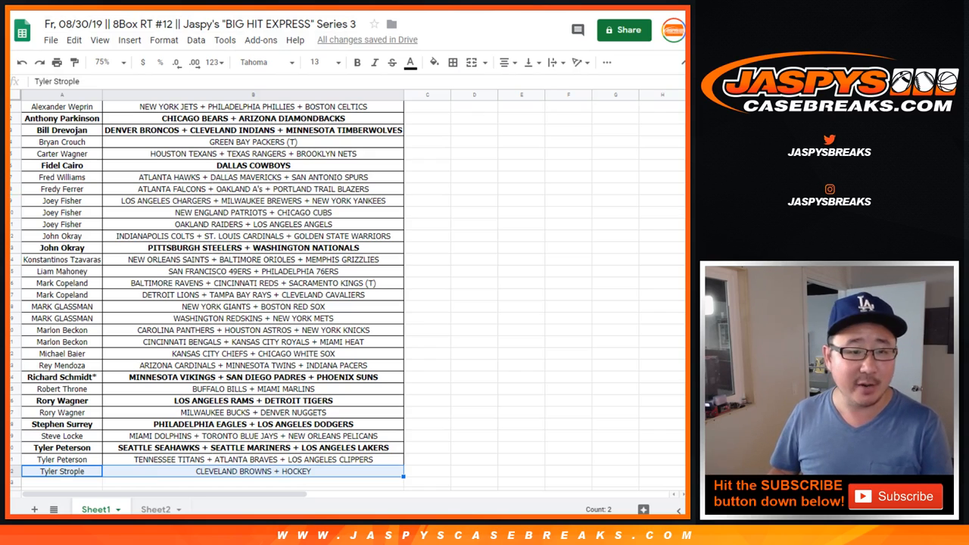
Select all 32 participant names in column A of Sheet1 for copying
left_click(60, 94)
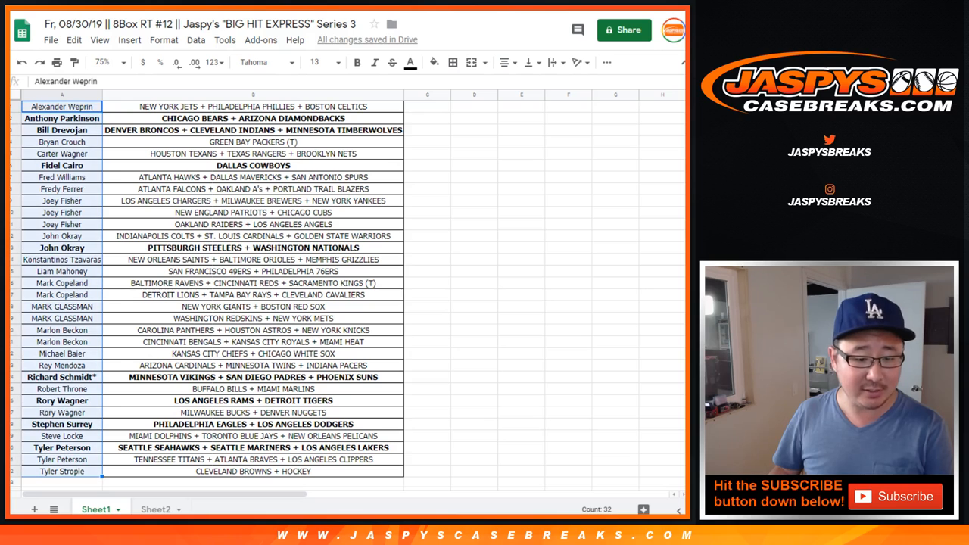
left_click(154, 509)
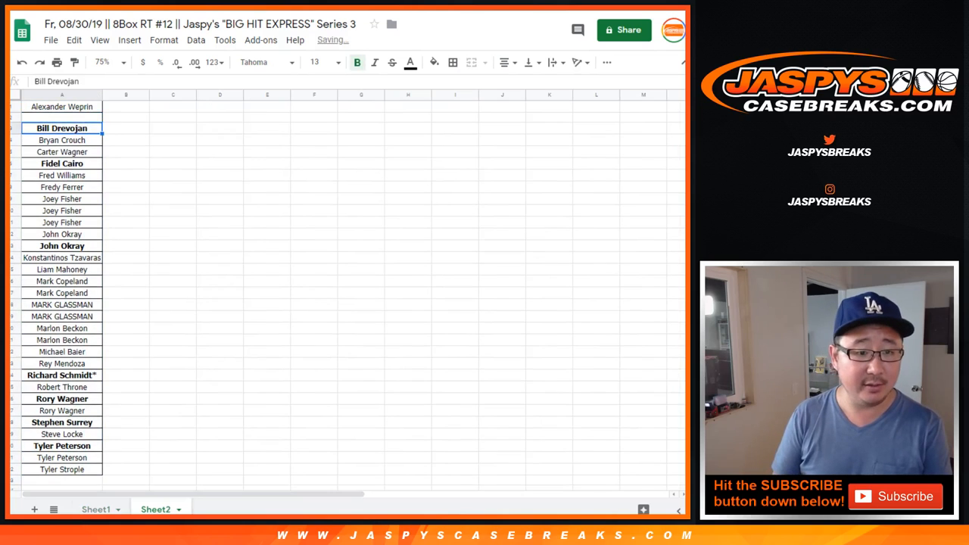
Remove the bold names on Sheet2, close the gaps, and select the 24 remaining names
left_click(61, 242)
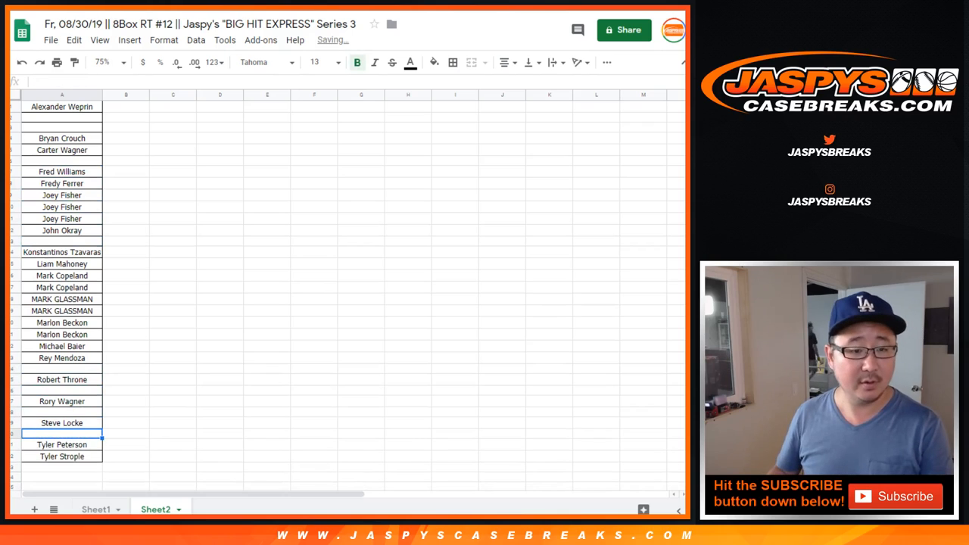
left_click_drag(61, 138, 61, 150)
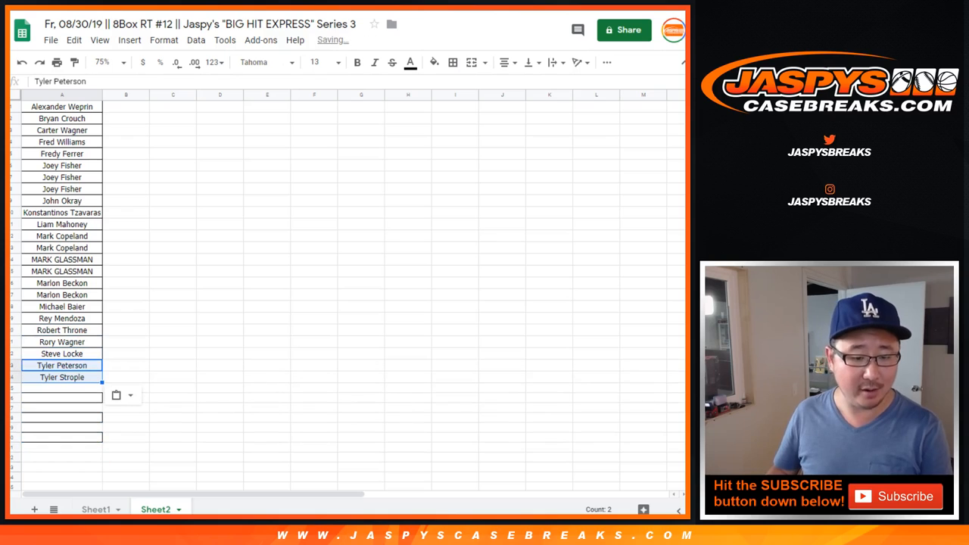
left_click(61, 93)
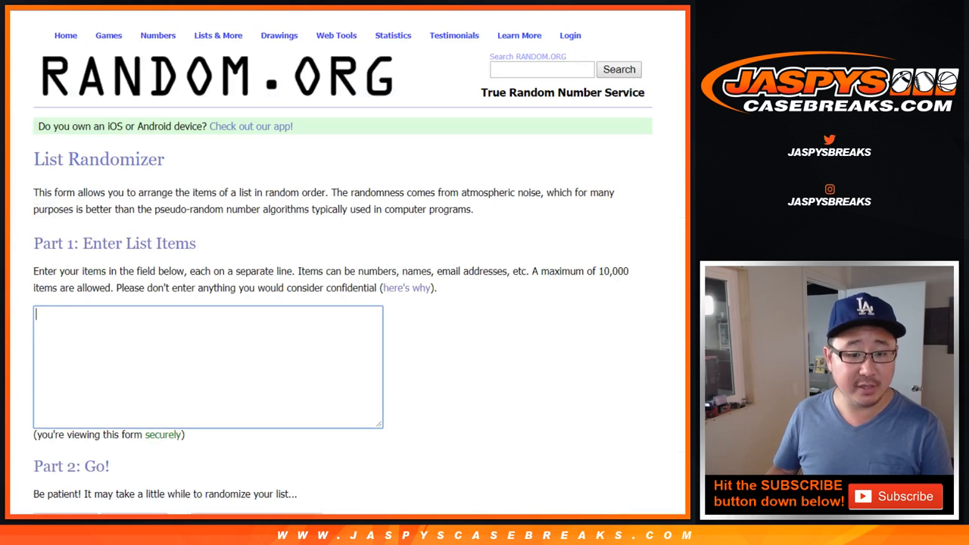
Paste the 24 participant names into the List Randomizer item box
scroll("down", 3)
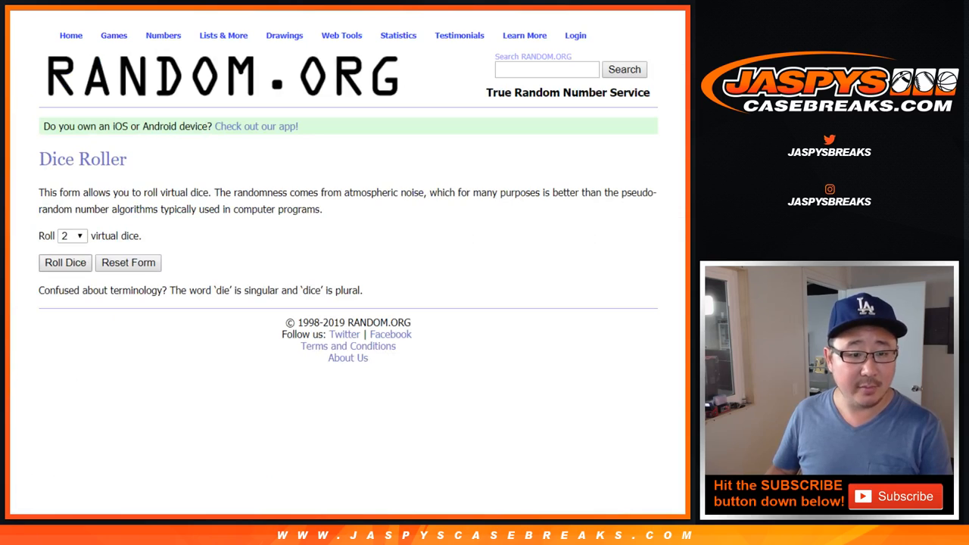
left_click(66, 263)
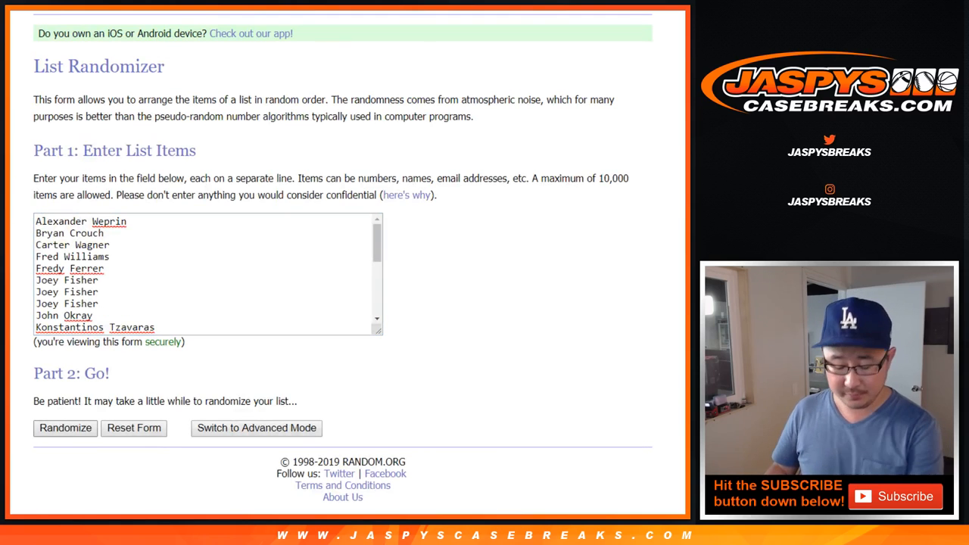
left_click(65, 427)
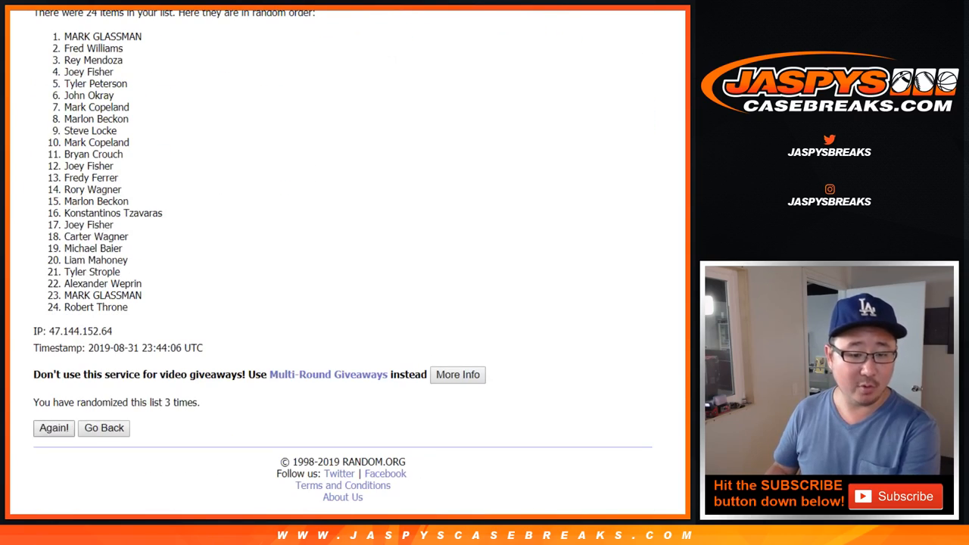
left_click(53, 427)
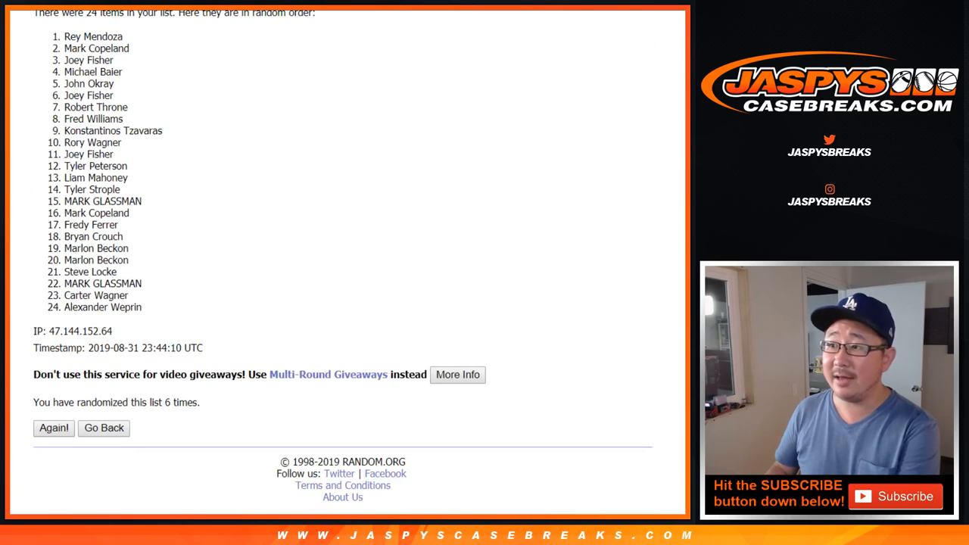
left_click(53, 427)
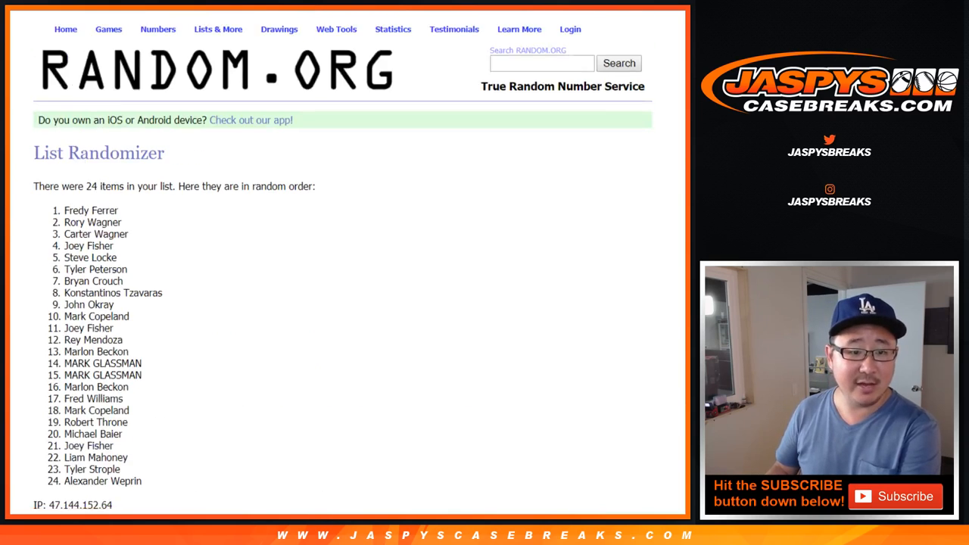
scroll("down", 3)
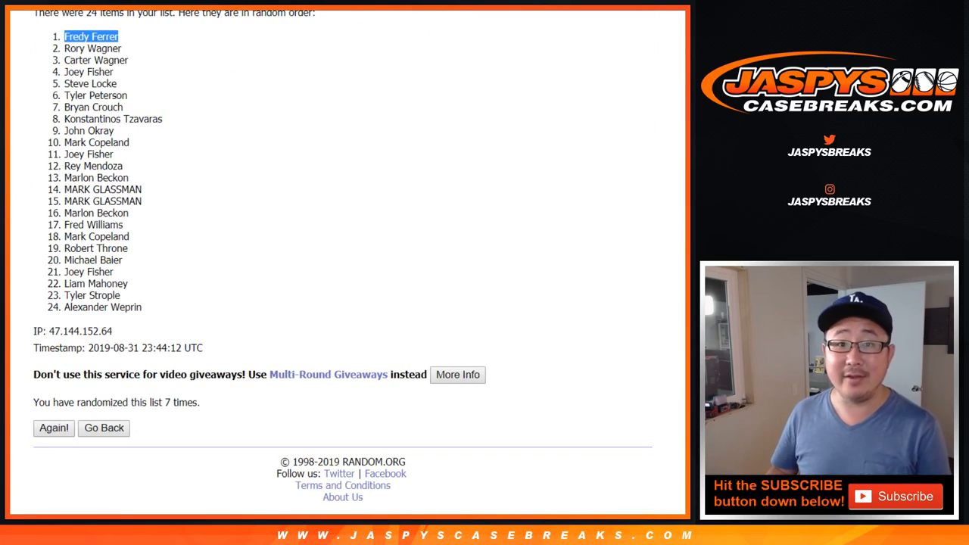